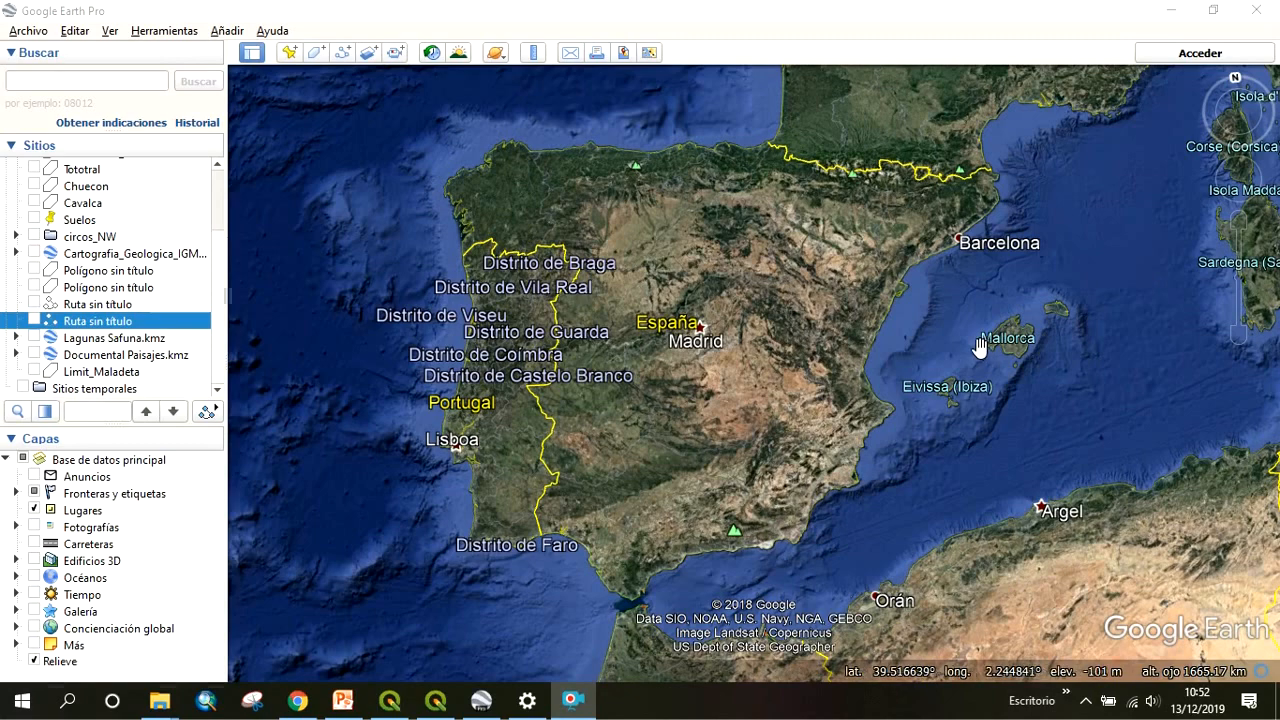
pyautogui.moveTo(920, 326)
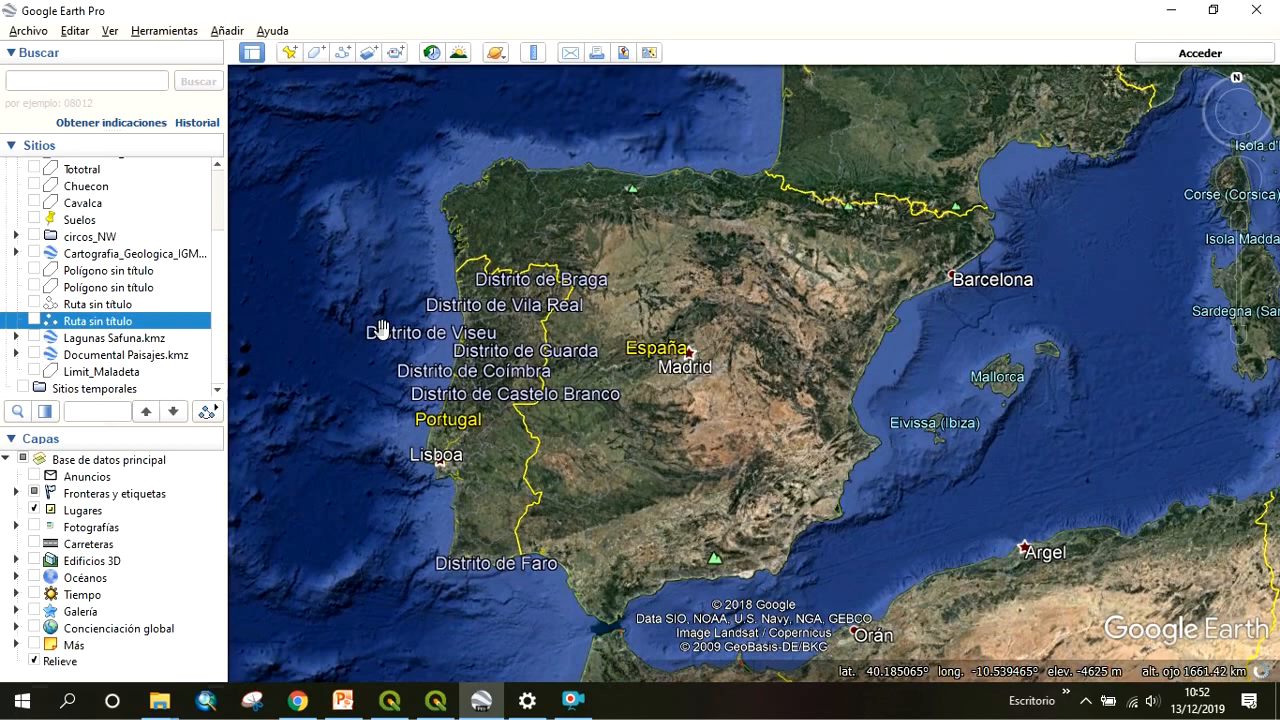
pyautogui.moveTo(788, 192)
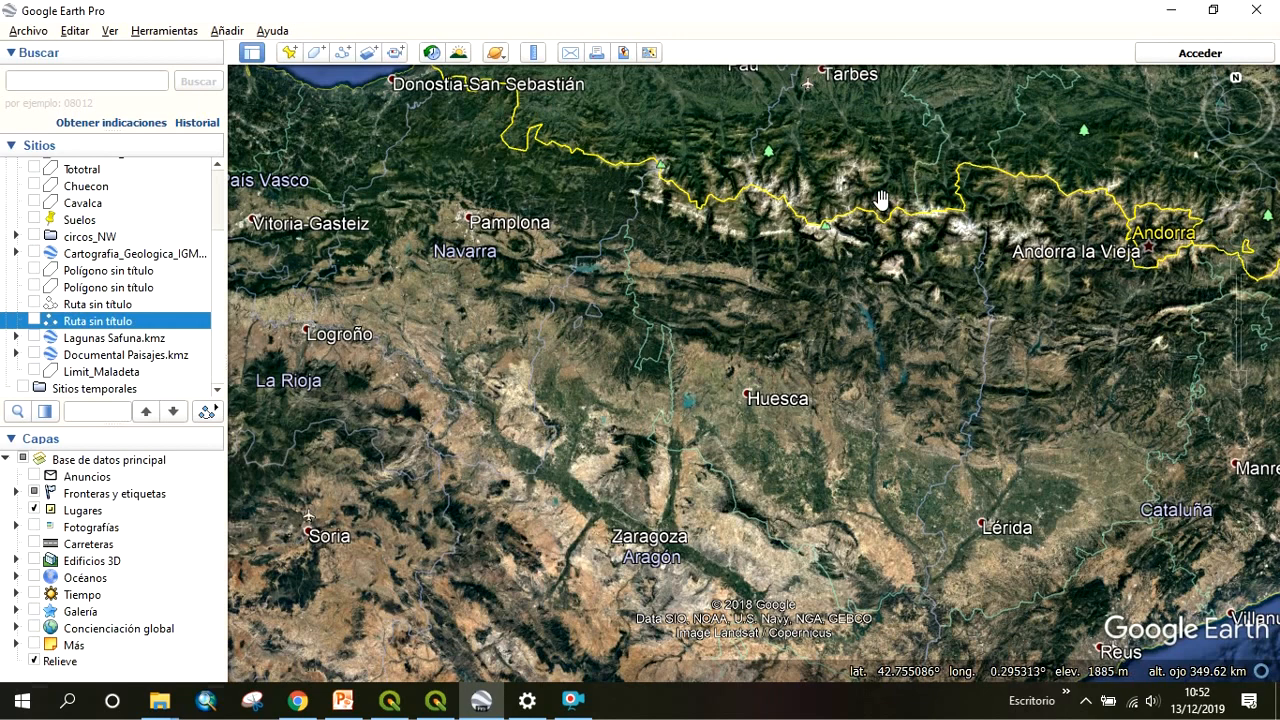
pyautogui.moveTo(592, 170)
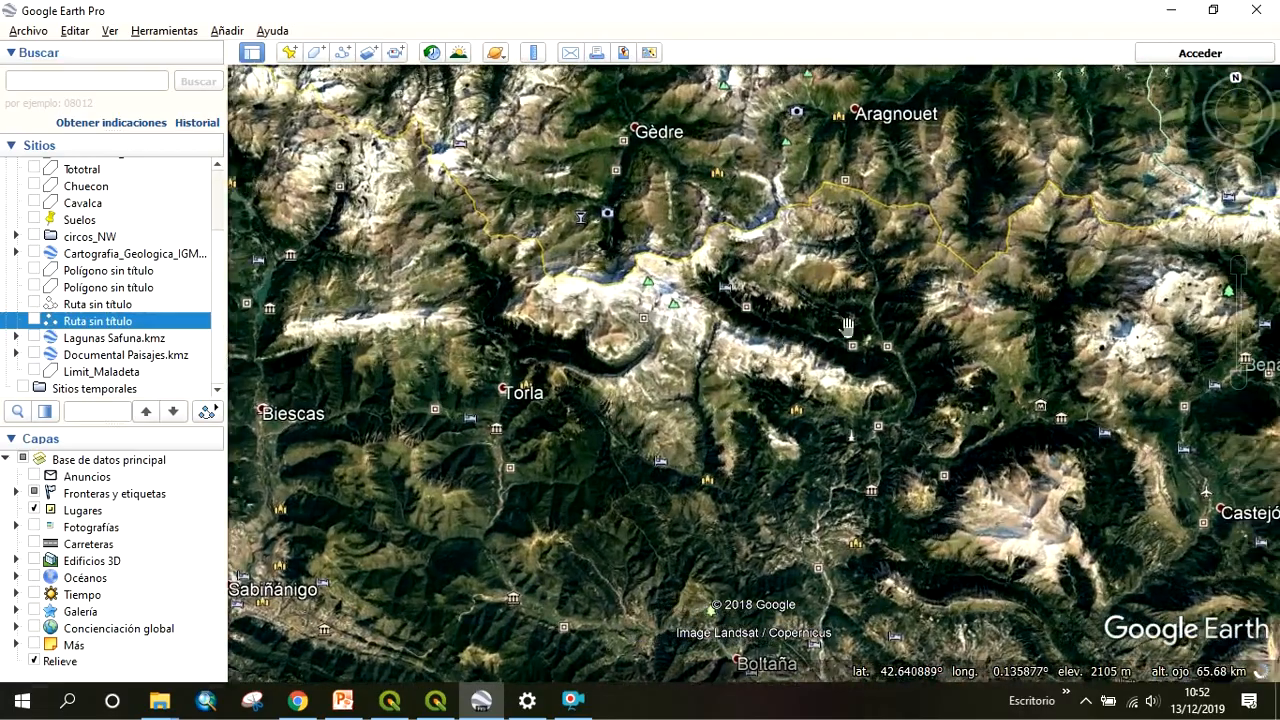
# - Pan the globe east into the Pyrenees around the Benasque valley
pyautogui.moveTo(844, 322); pyautogui.dragTo(824, 392)
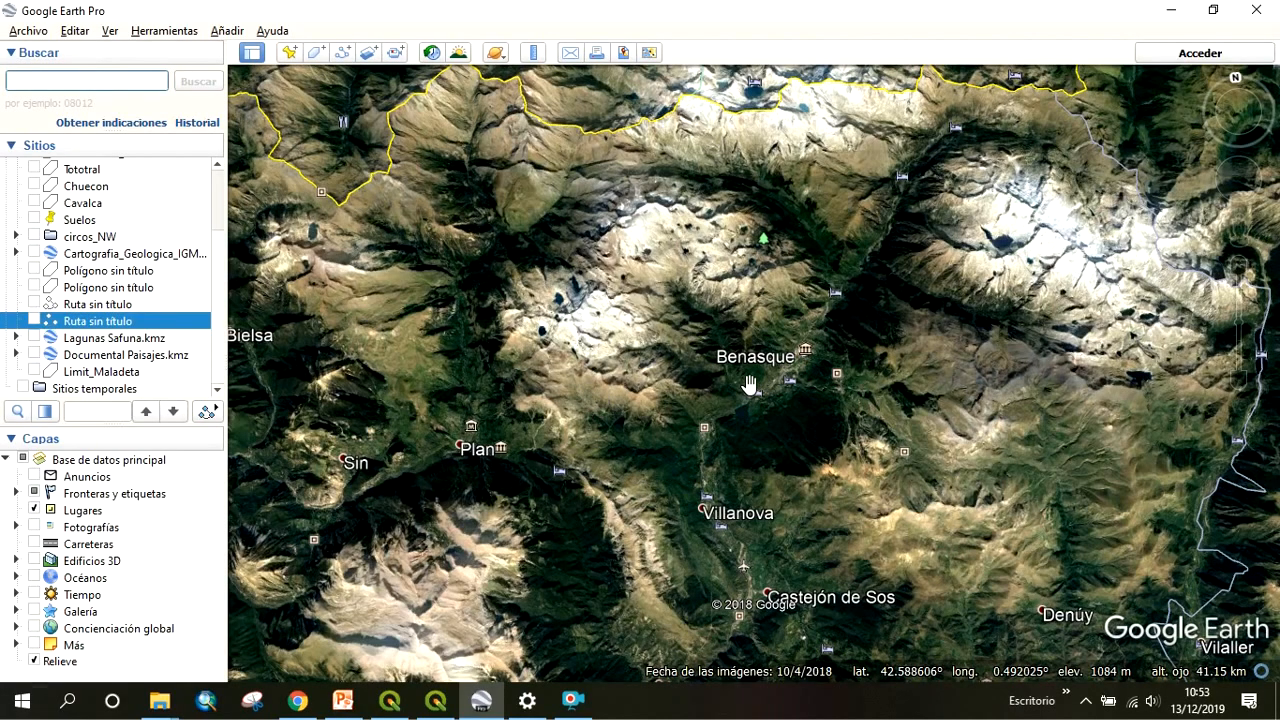
pyautogui.moveTo(750, 384); pyautogui.dragTo(970, 336)
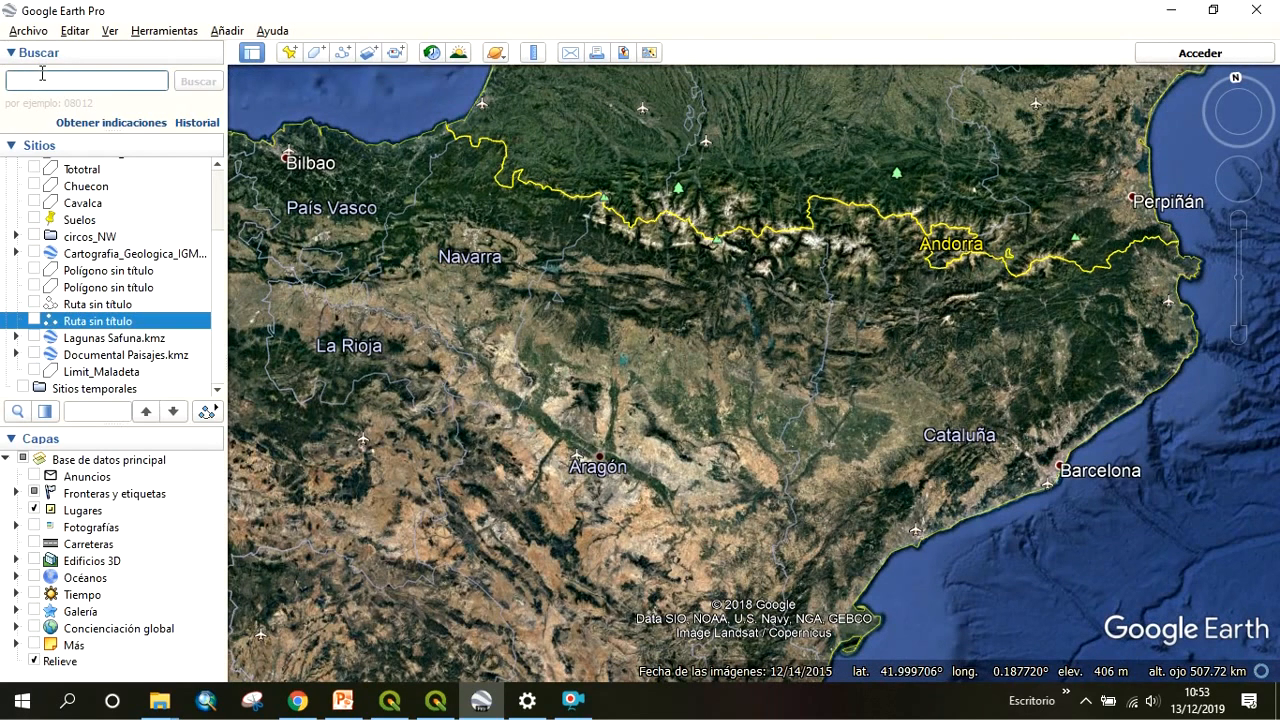
# - Search for 'benasque' and fly to Benasque, España near the glaciated peaks
pyautogui.write('benasque')
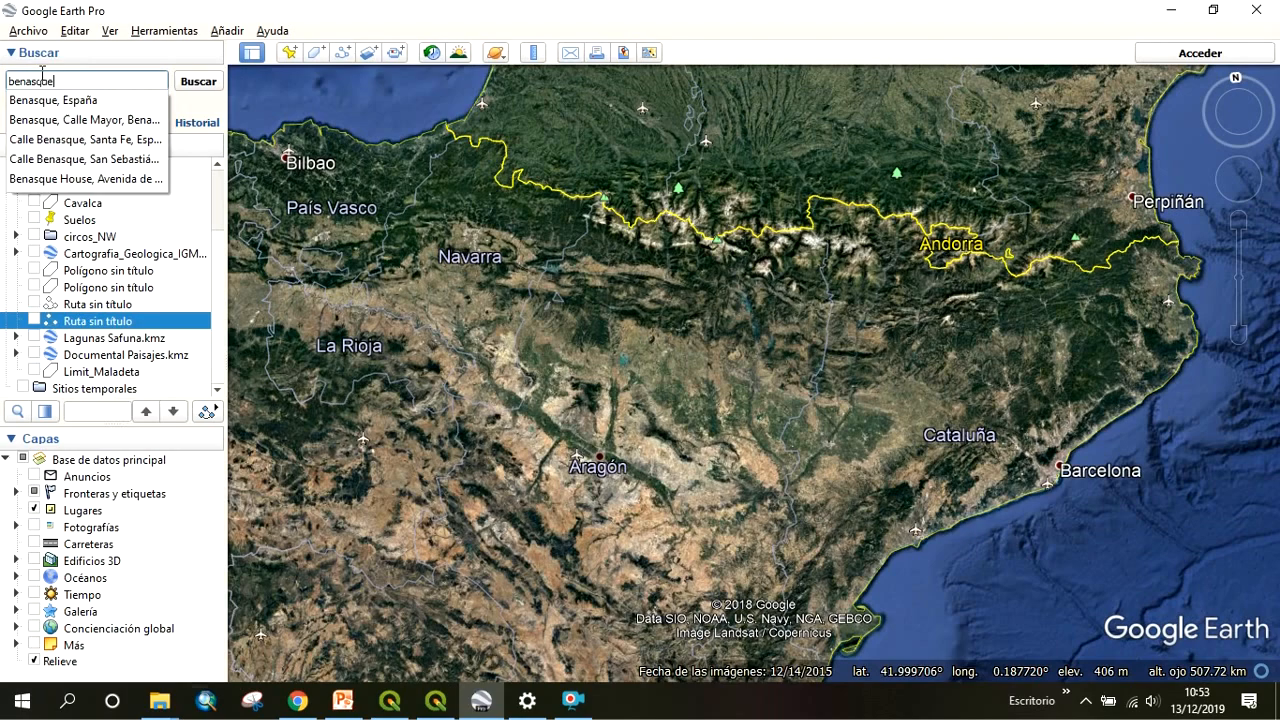
pyautogui.click(198, 80)
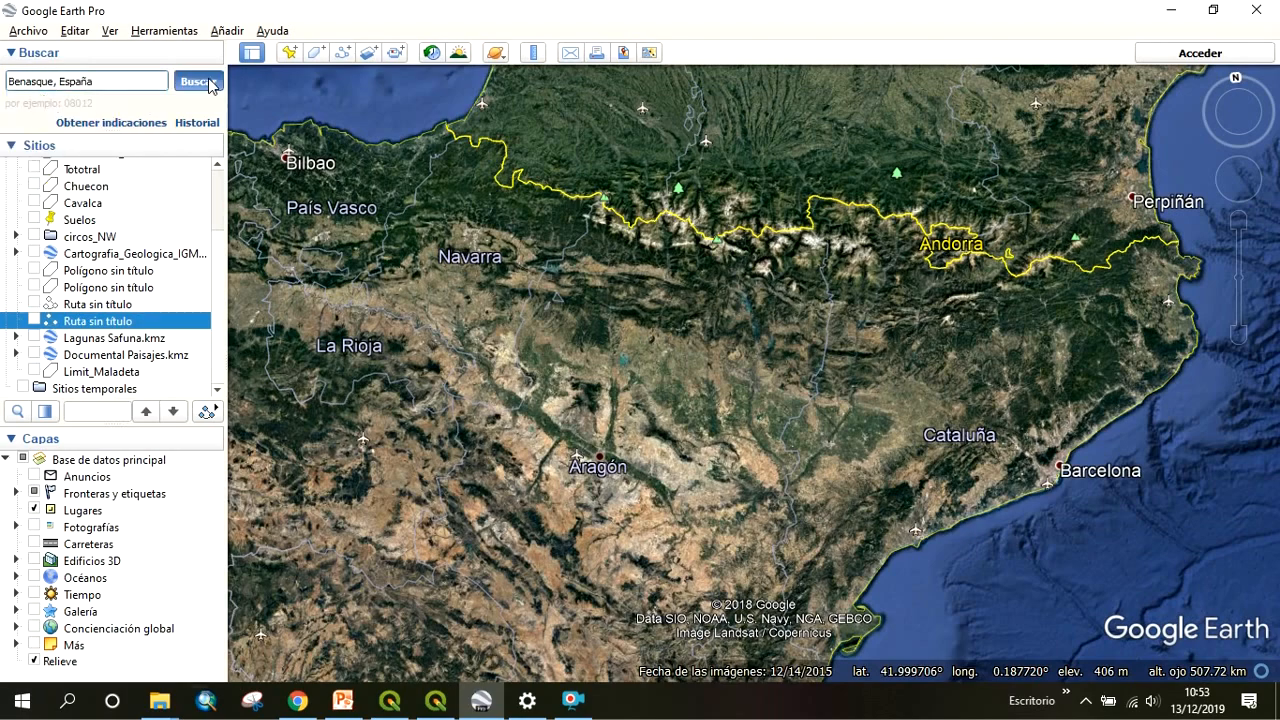
pyautogui.click(196, 80)
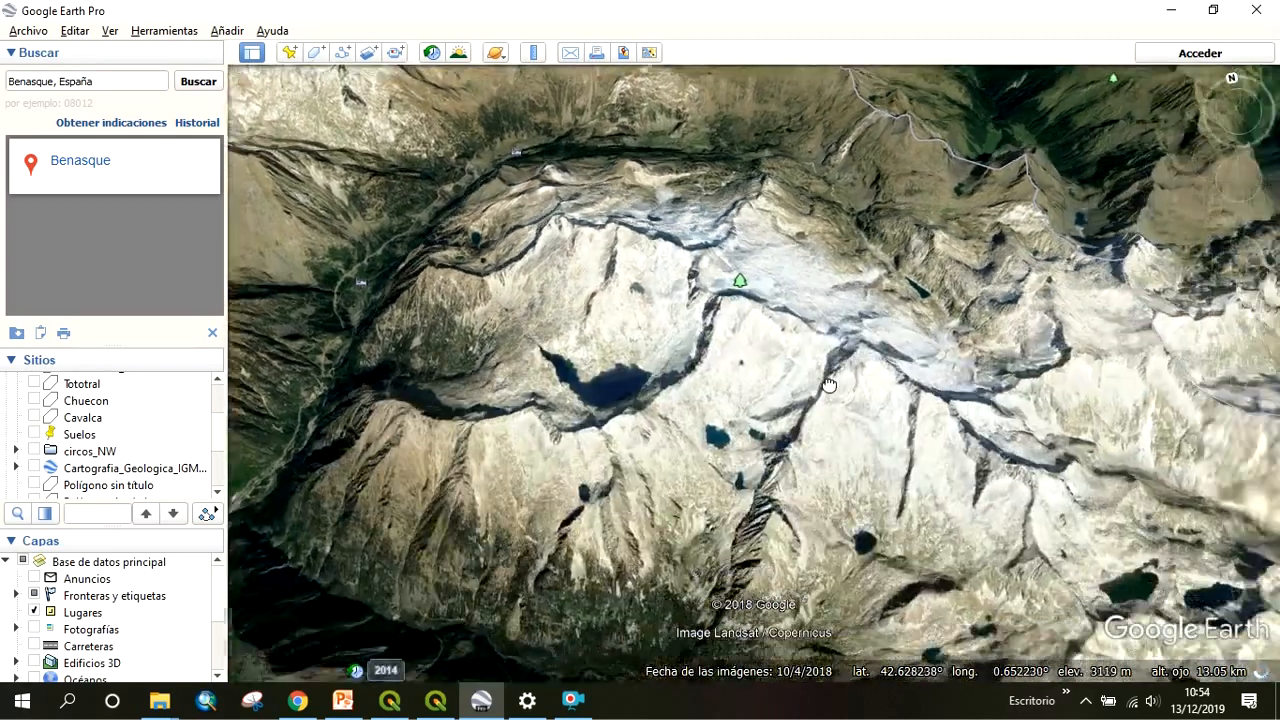
# - Pan to look straight down over the Maladeta glacier and its lakes
pyautogui.moveTo(828, 384); pyautogui.dragTo(1034, 370)
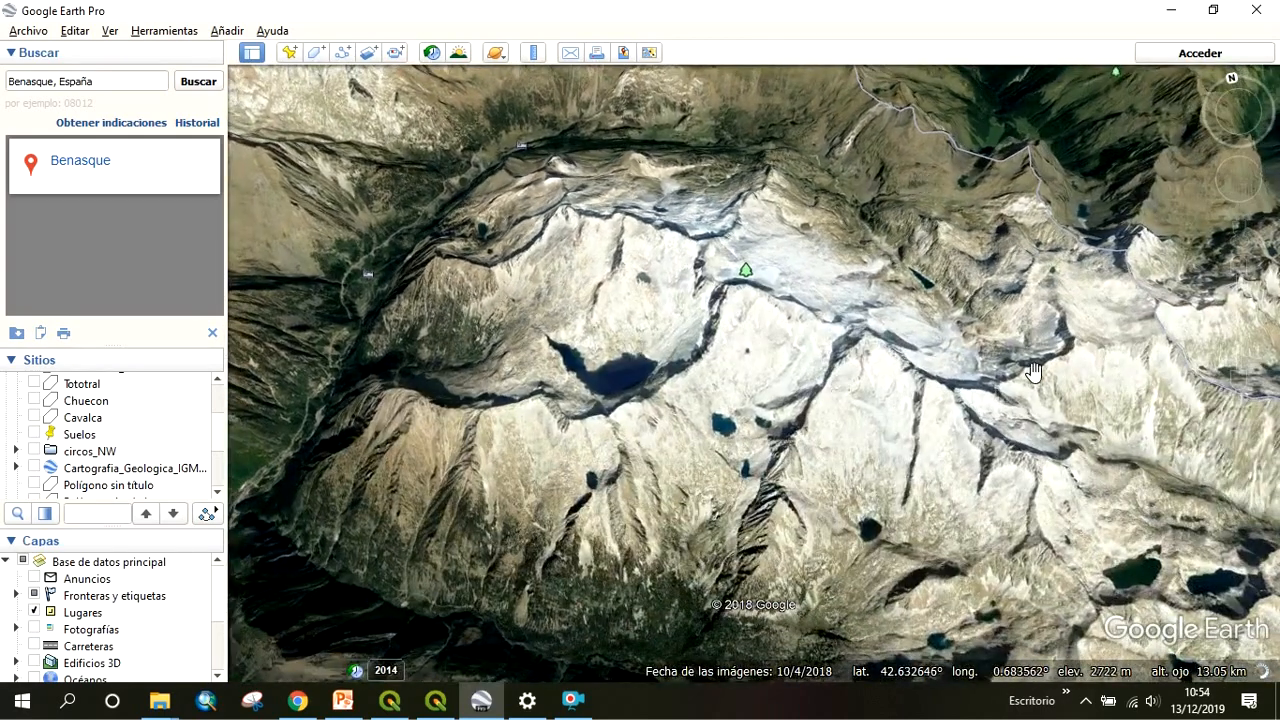
pyautogui.moveTo(1036, 370); pyautogui.dragTo(700, 462)
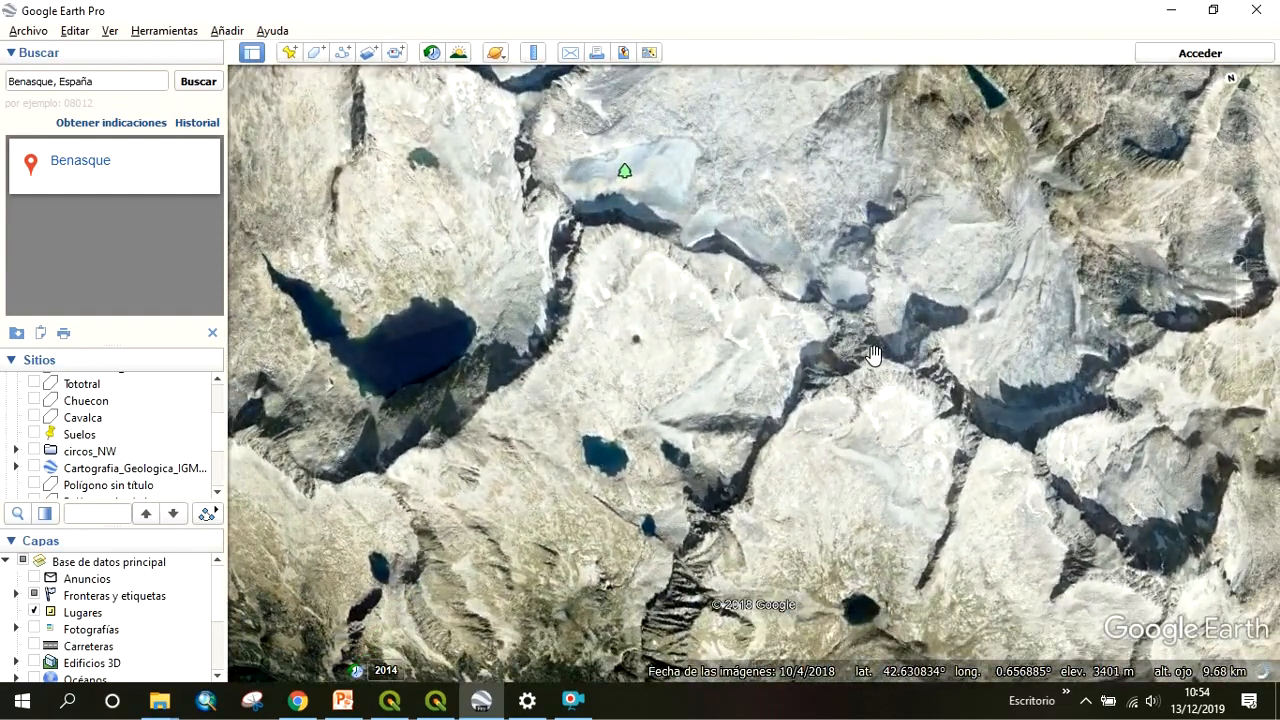
pyautogui.moveTo(876, 356); pyautogui.dragTo(930, 424)
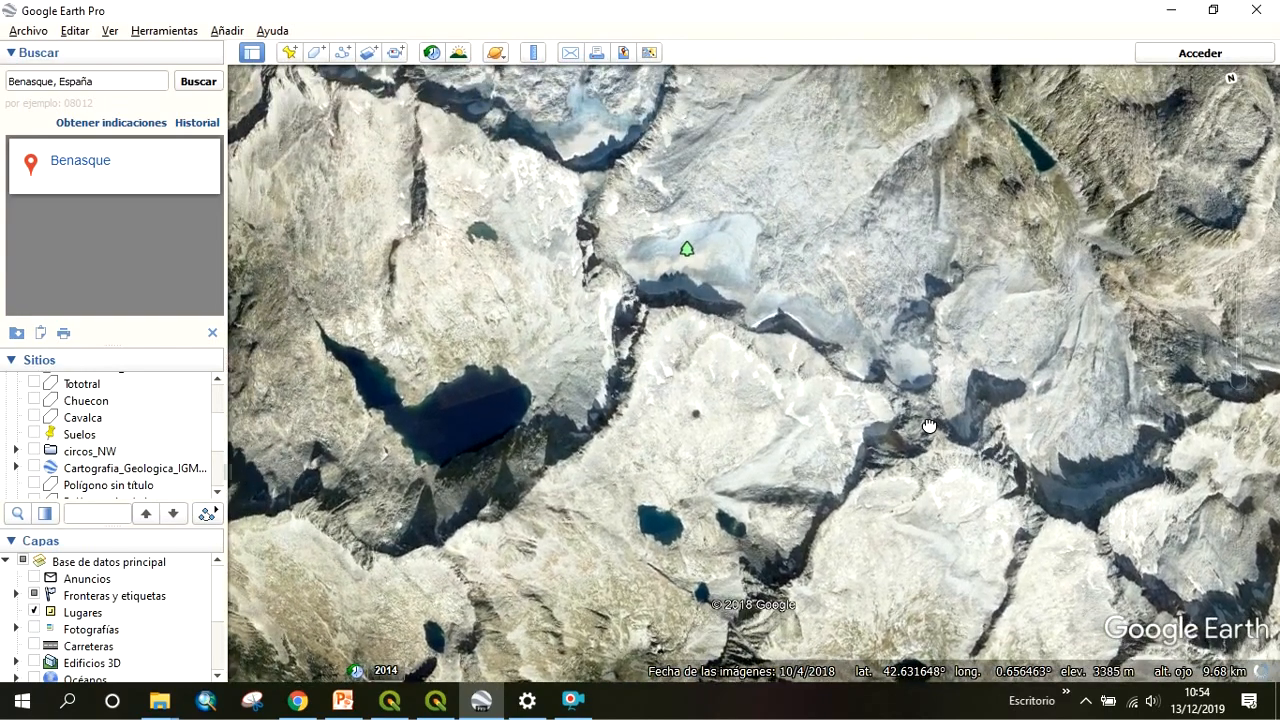
pyautogui.moveTo(930, 424); pyautogui.dragTo(950, 490)
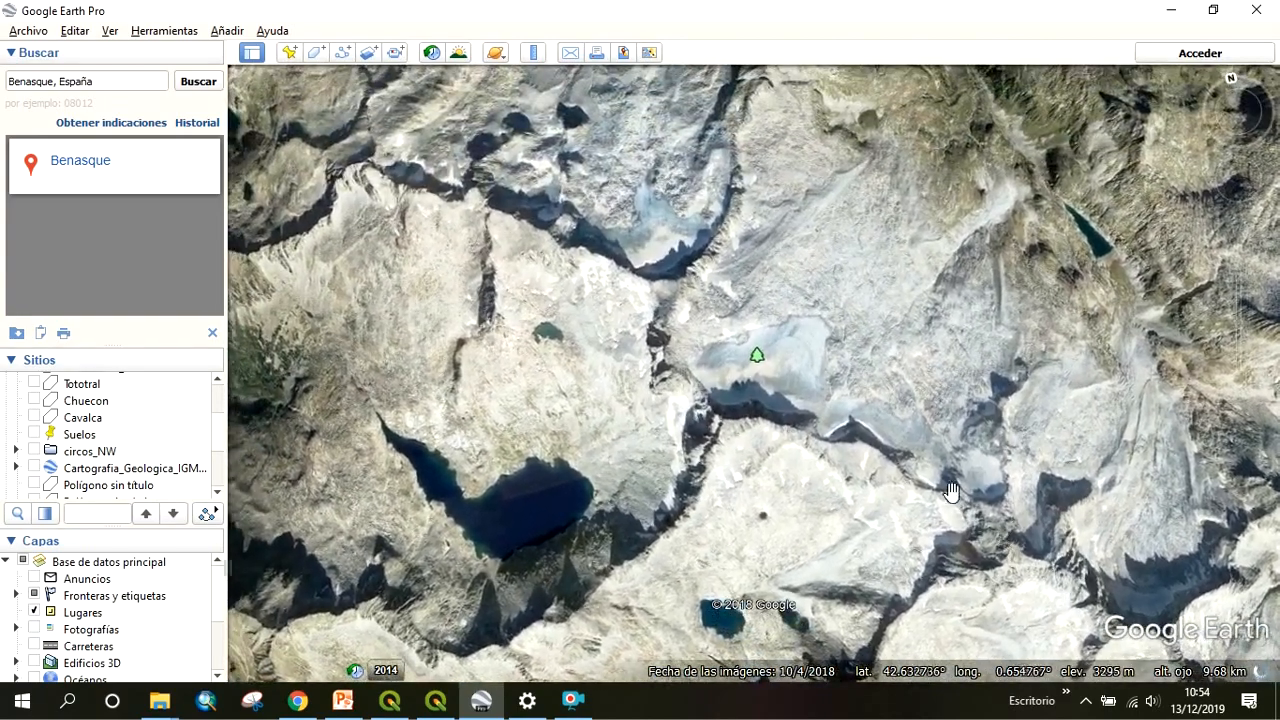
pyautogui.moveTo(950, 490); pyautogui.dragTo(770, 464)
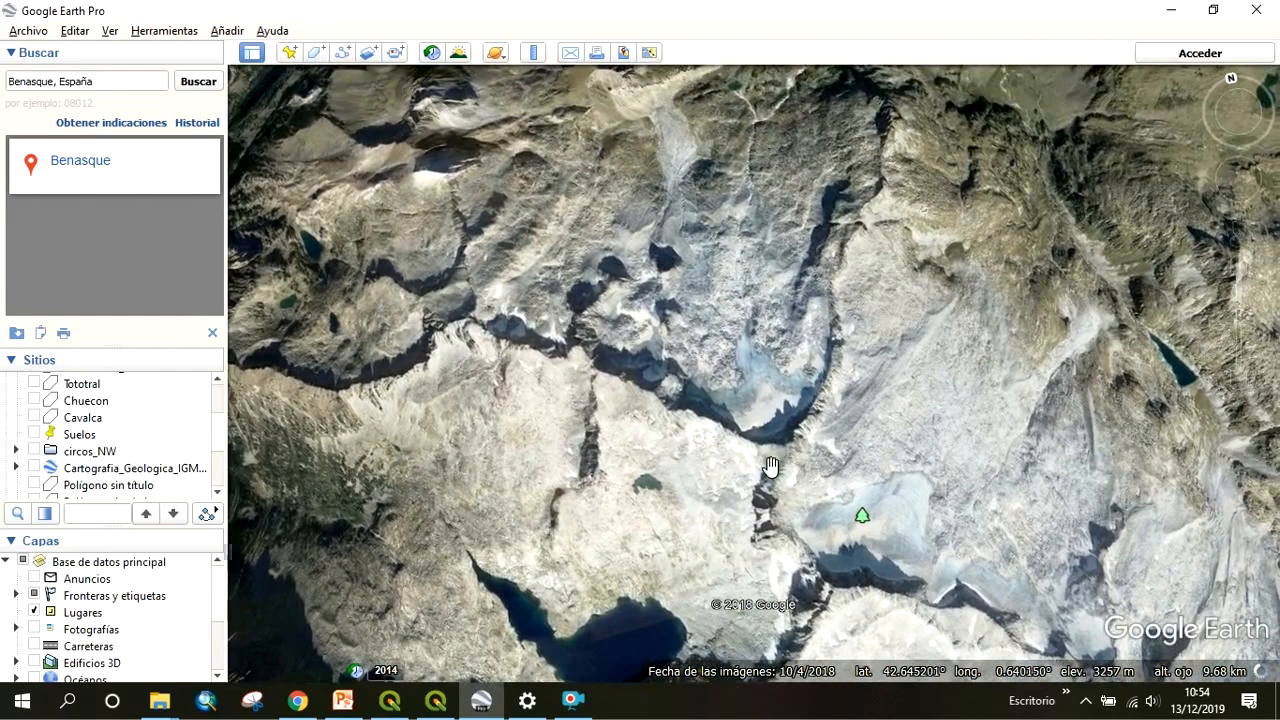
pyautogui.moveTo(772, 464); pyautogui.dragTo(624, 304)
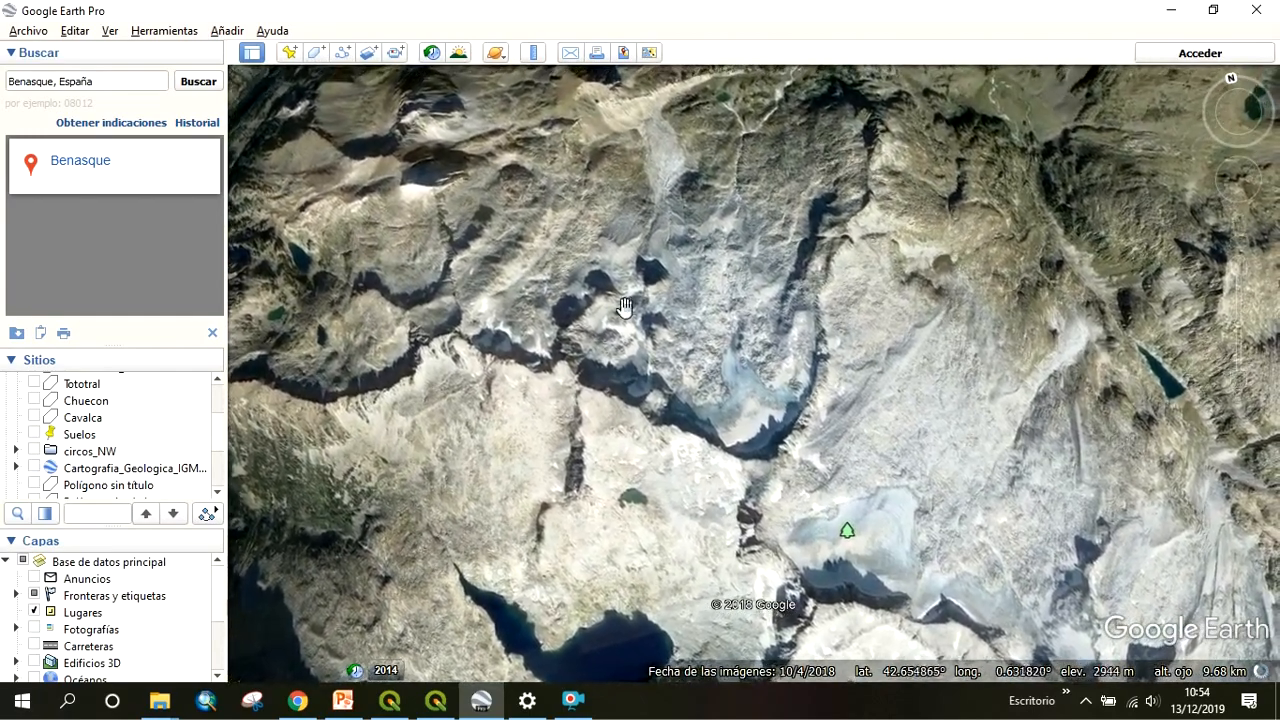
pyautogui.moveTo(624, 306); pyautogui.dragTo(880, 226)
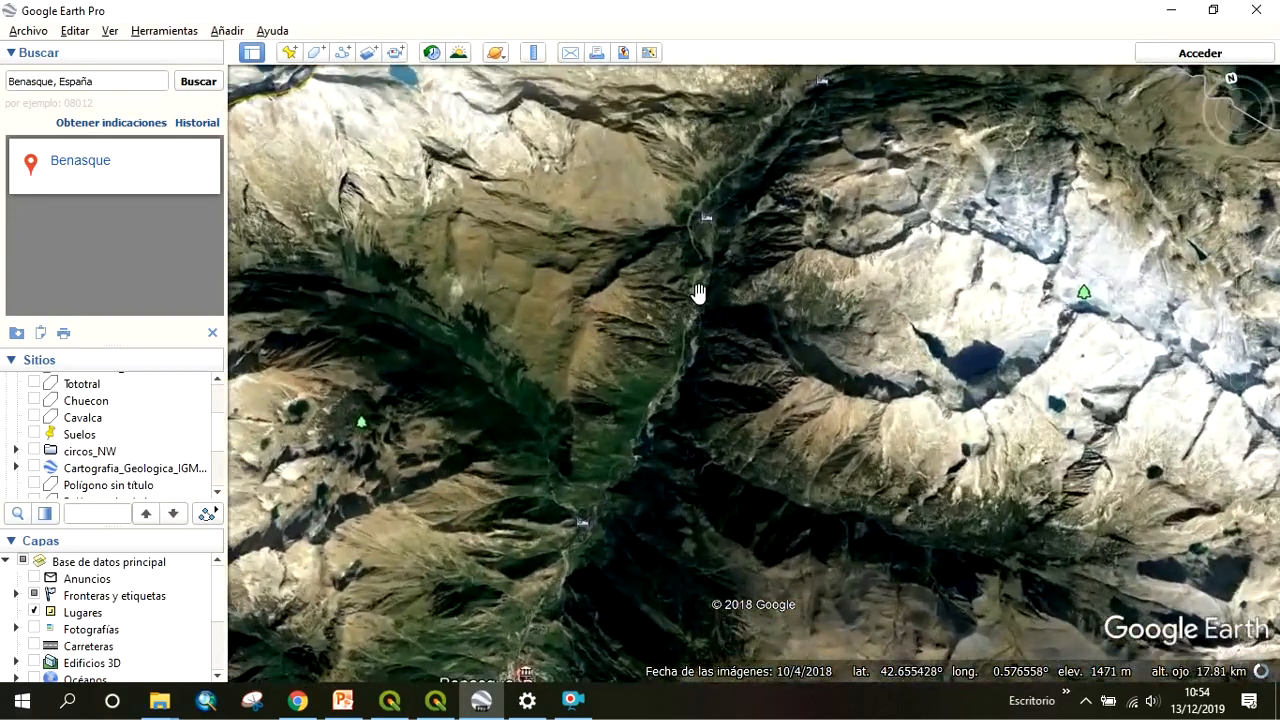
# - Bring the glacier beside the lake back into frame for drawing
pyautogui.moveTo(700, 290); pyautogui.dragTo(884, 378)
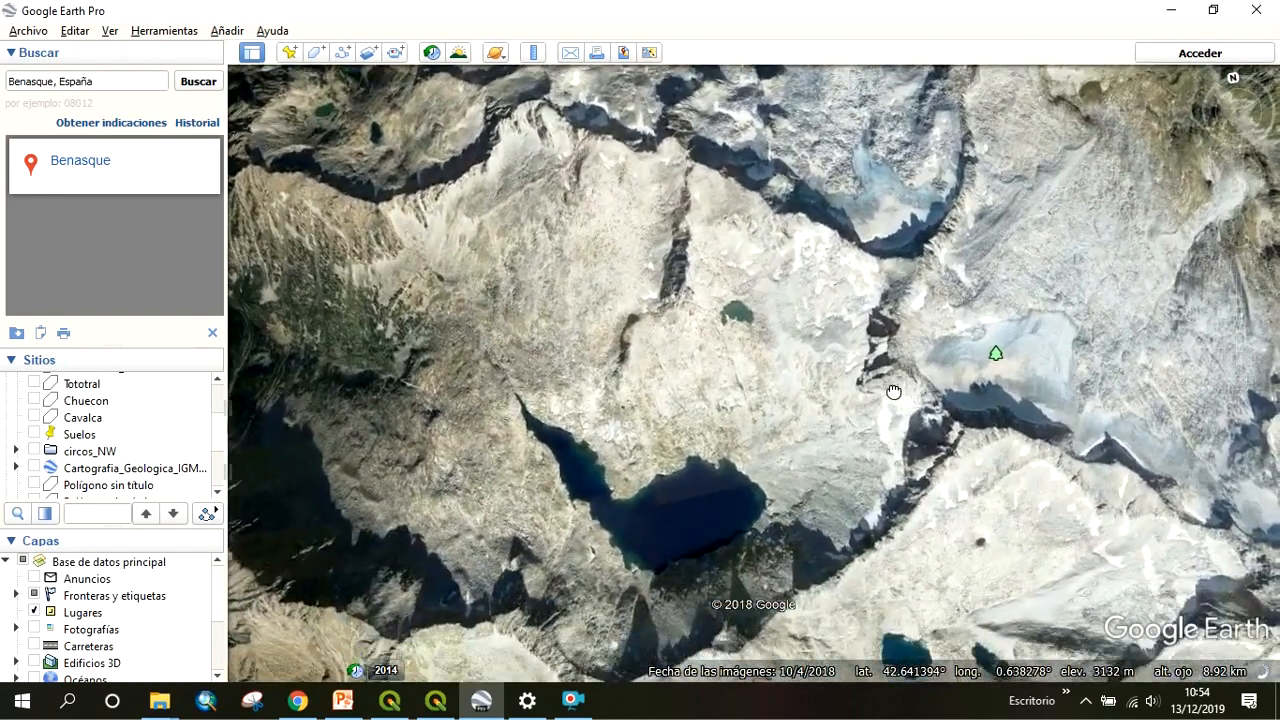
pyautogui.moveTo(894, 392); pyautogui.dragTo(772, 536)
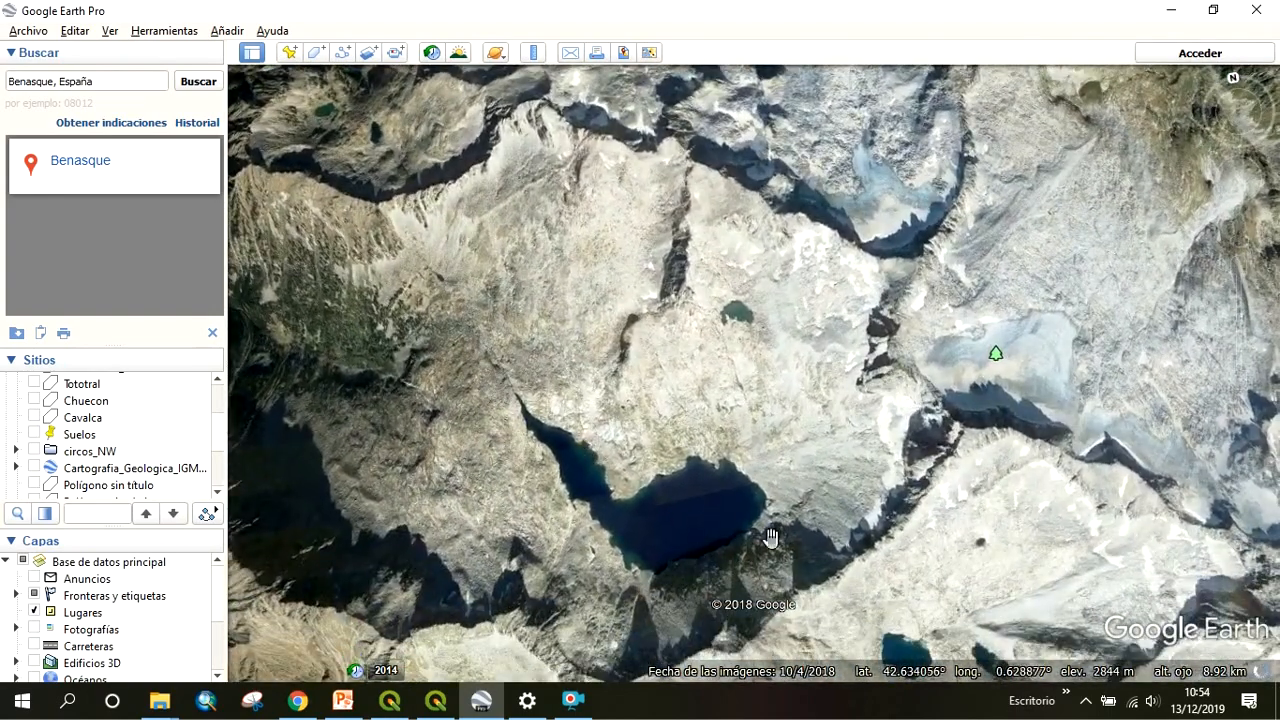
pyautogui.moveTo(770, 536); pyautogui.dragTo(730, 528)
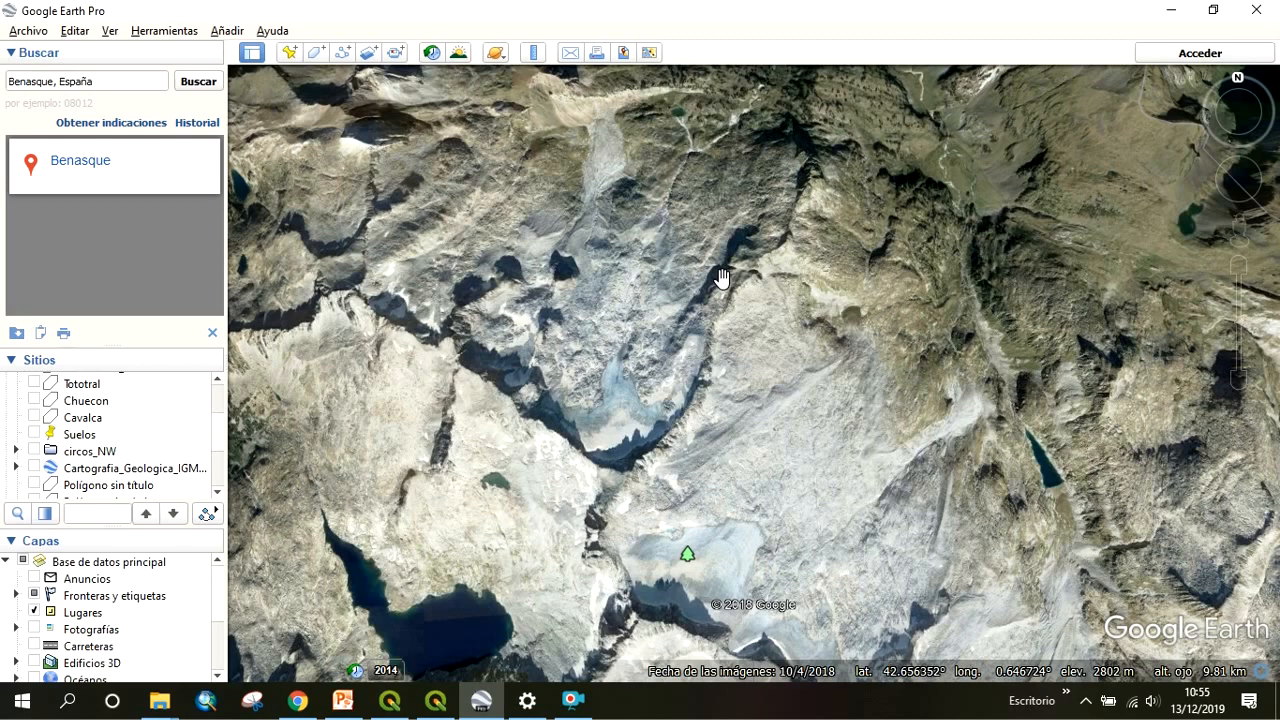
pyautogui.moveTo(724, 276); pyautogui.dragTo(616, 292)
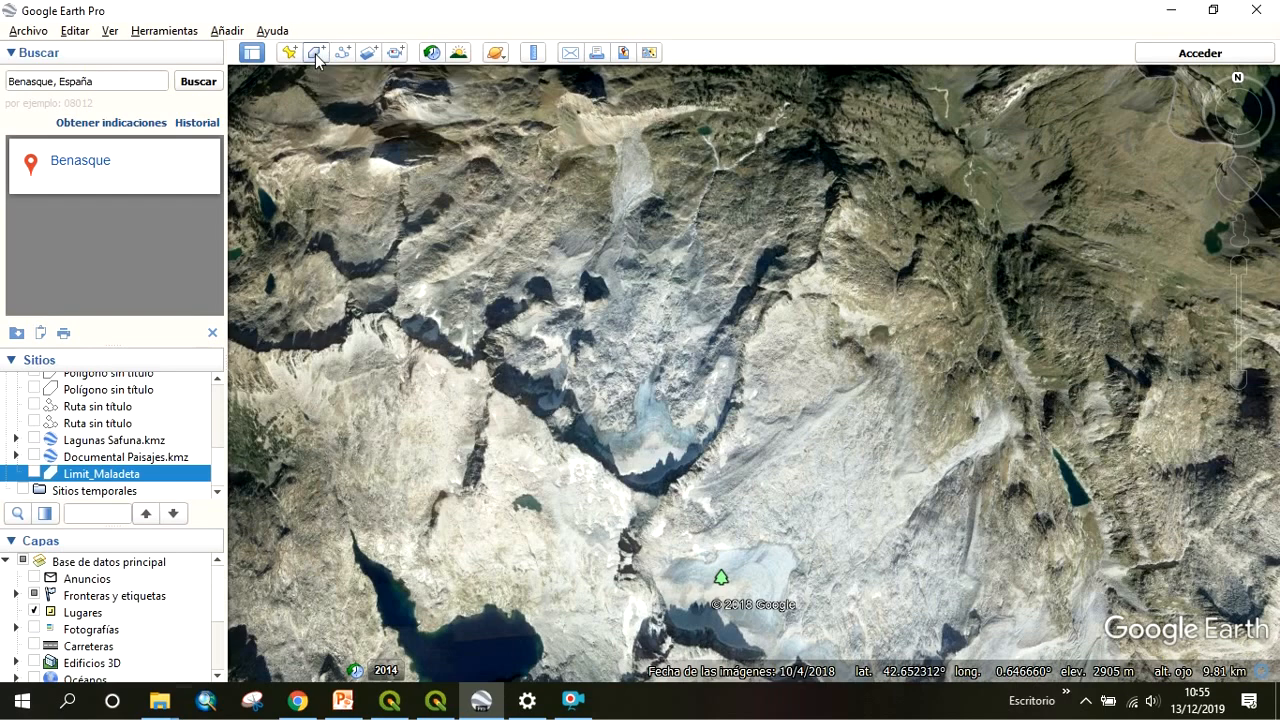
# - Create a new polygon place named Maladeta and reopen it for editing
pyautogui.click(314, 54)
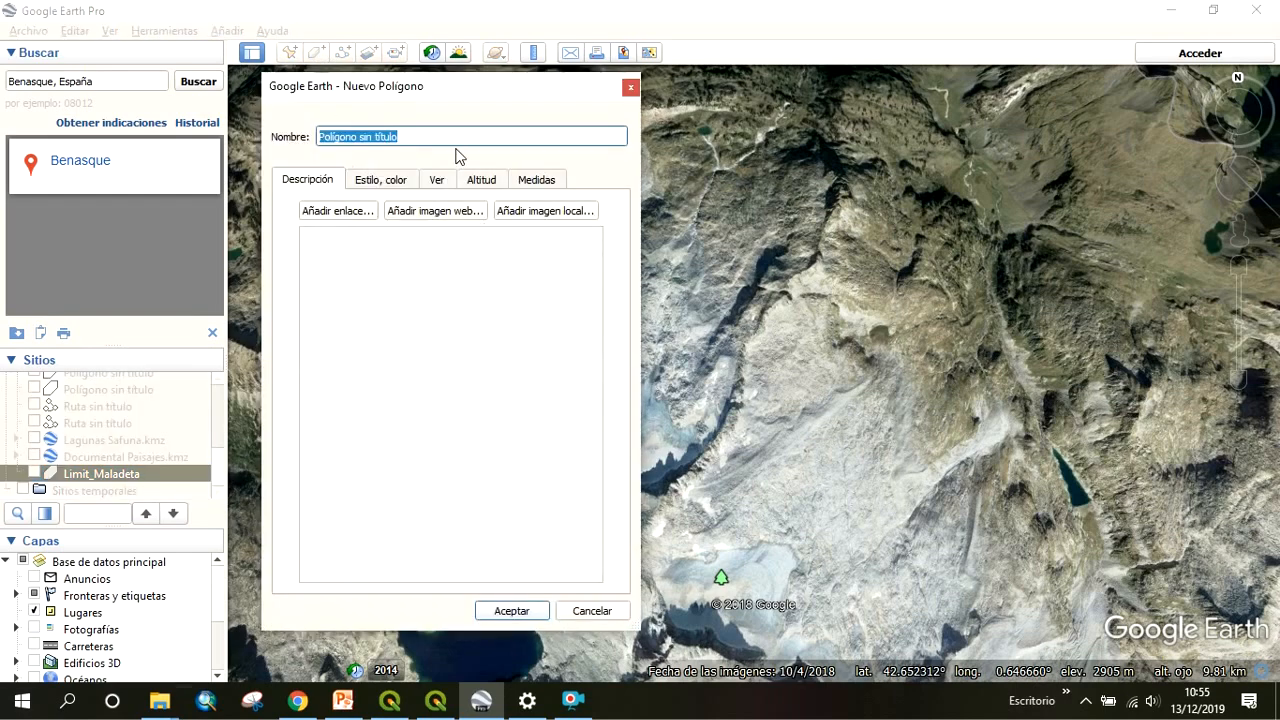
pyautogui.write('M')
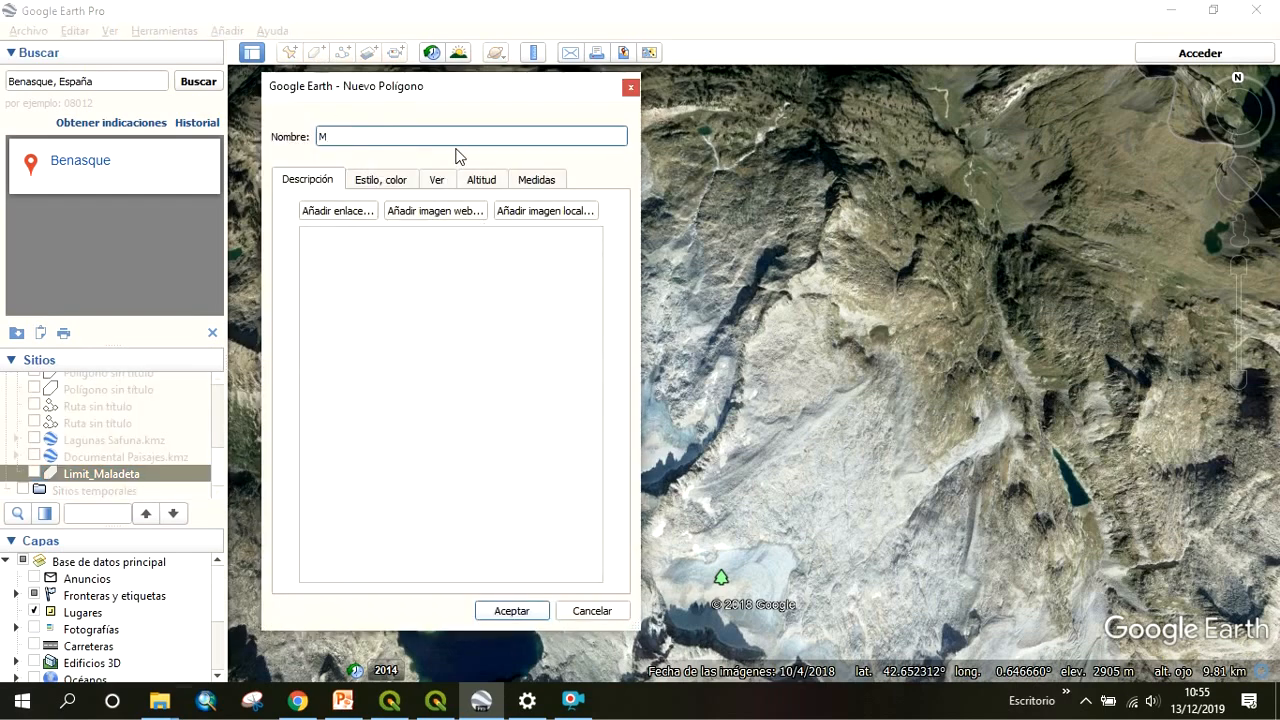
pyautogui.write('aladeta')
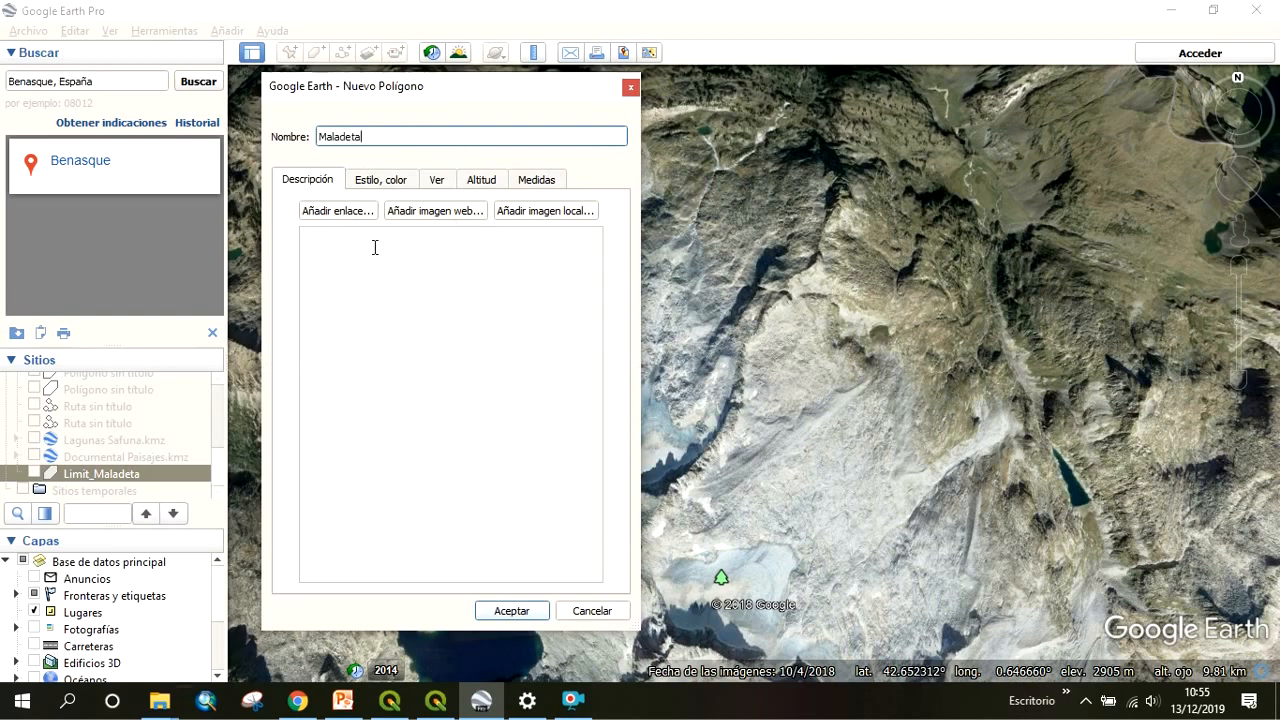
pyautogui.click(512, 610)
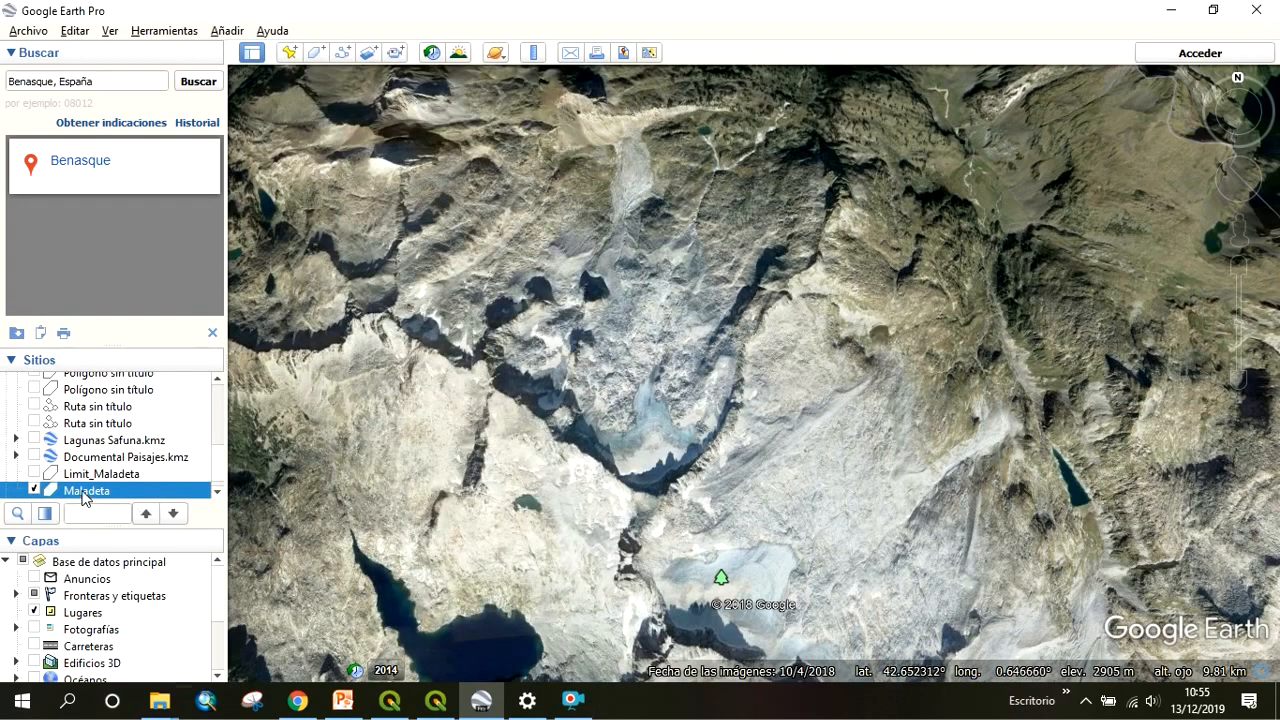
pyautogui.doubleClick(88, 490)
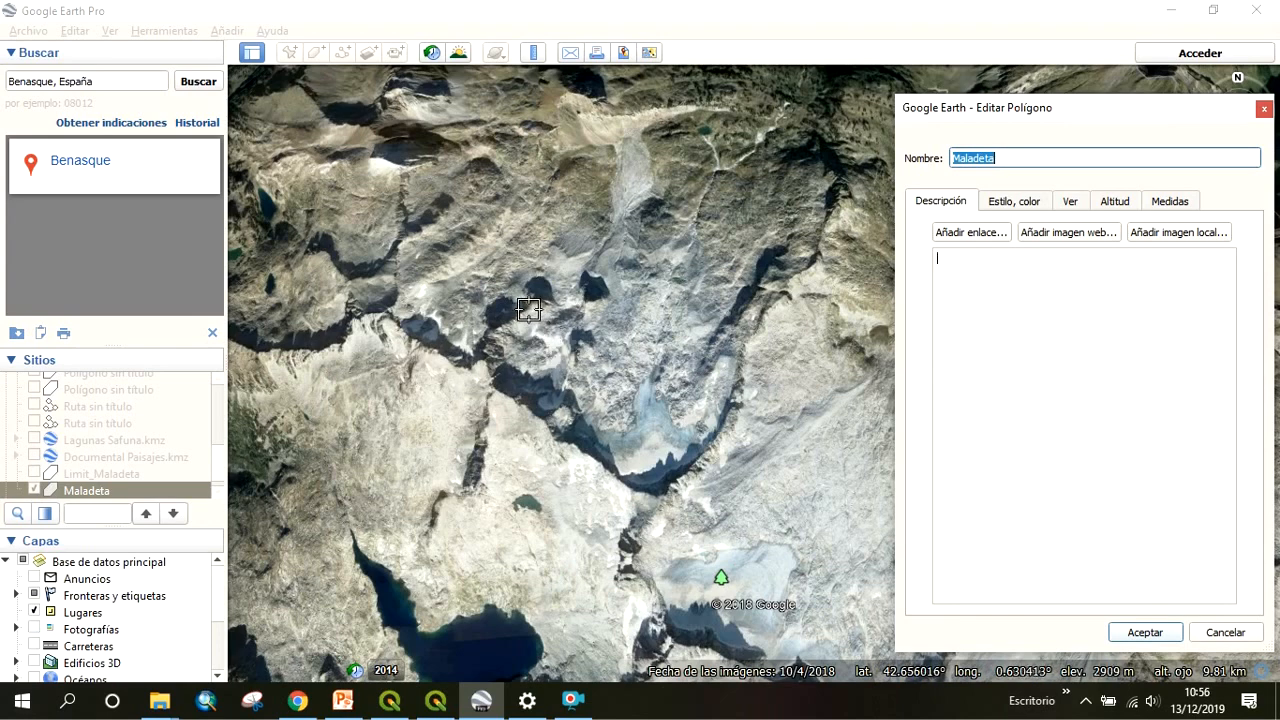
# - Place the polygon corners to form a white rectangle over the glacier
pyautogui.click(778, 320)
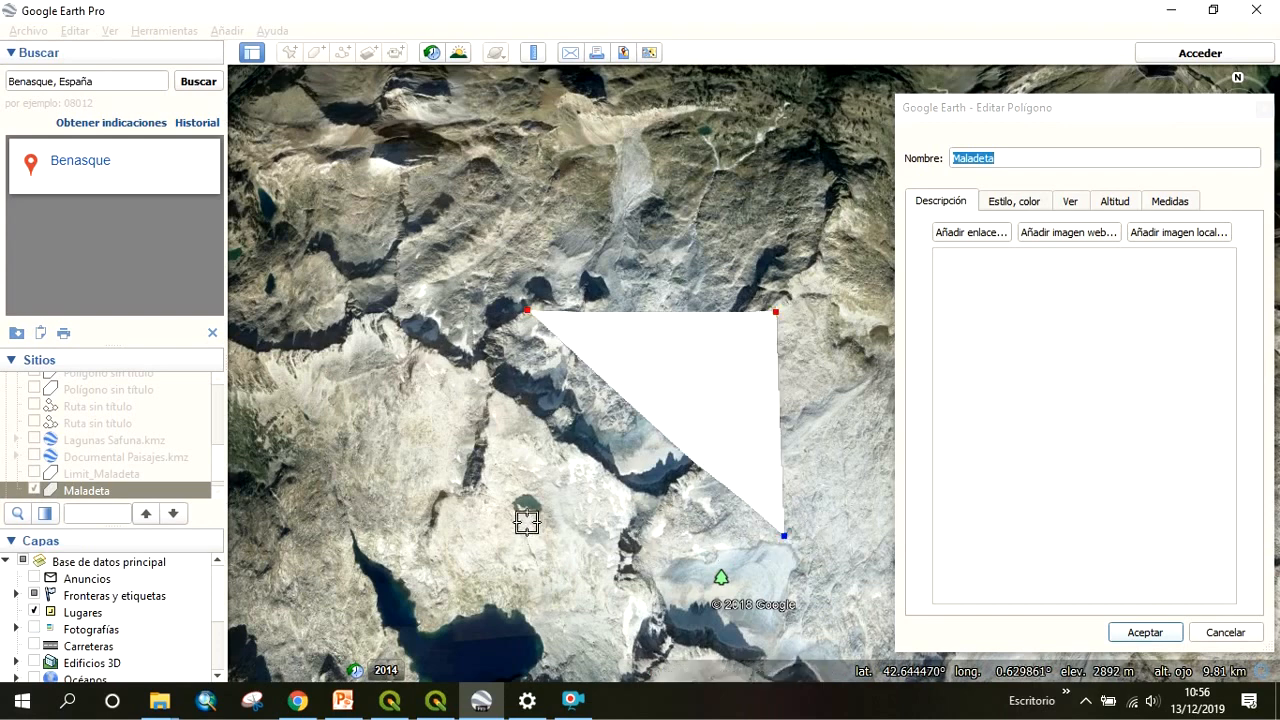
pyautogui.moveTo(528, 522); pyautogui.dragTo(528, 522)
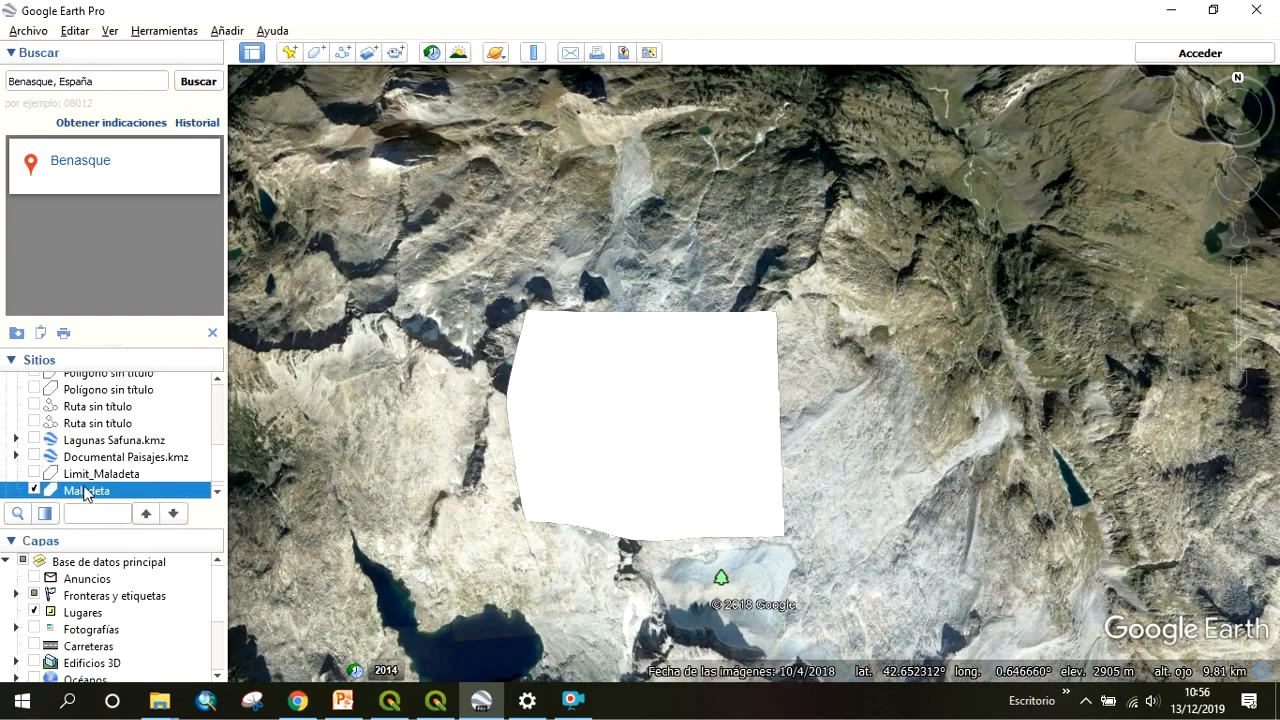
# - Choose Guardar sitio como… on the Maladeta place to export it to a file
pyautogui.rightClick(88, 490)
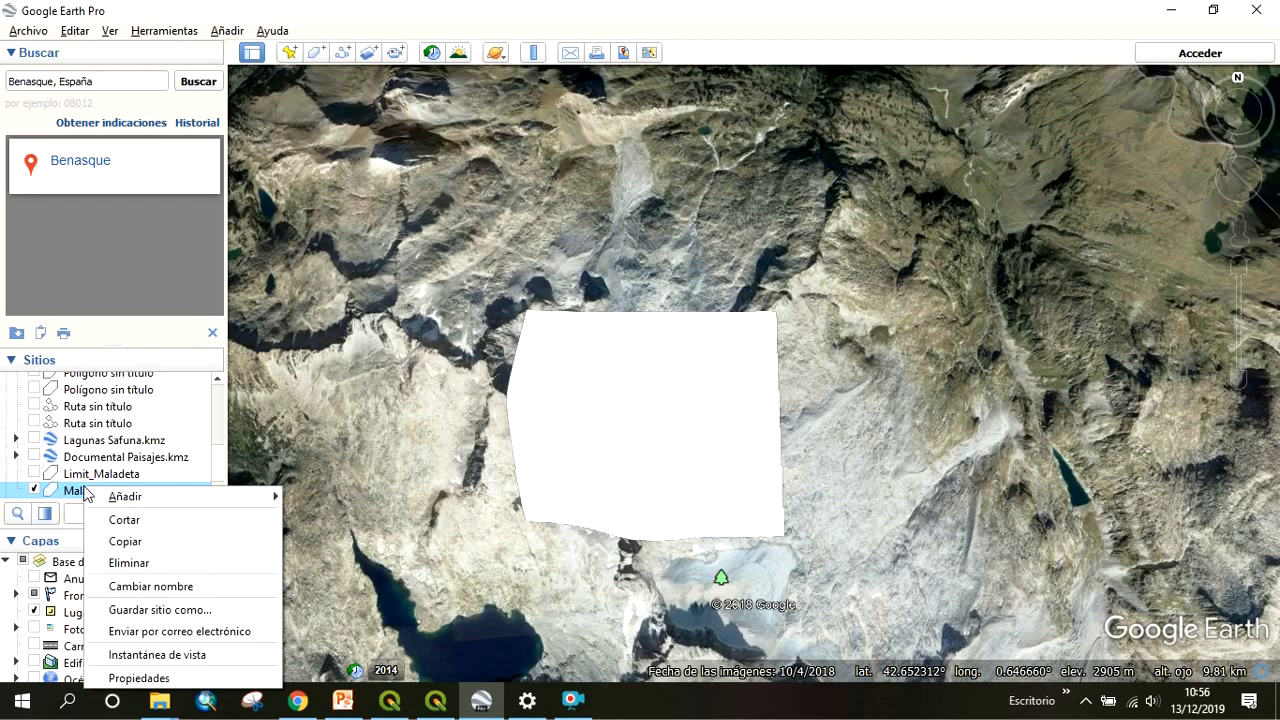
pyautogui.moveTo(124, 496)
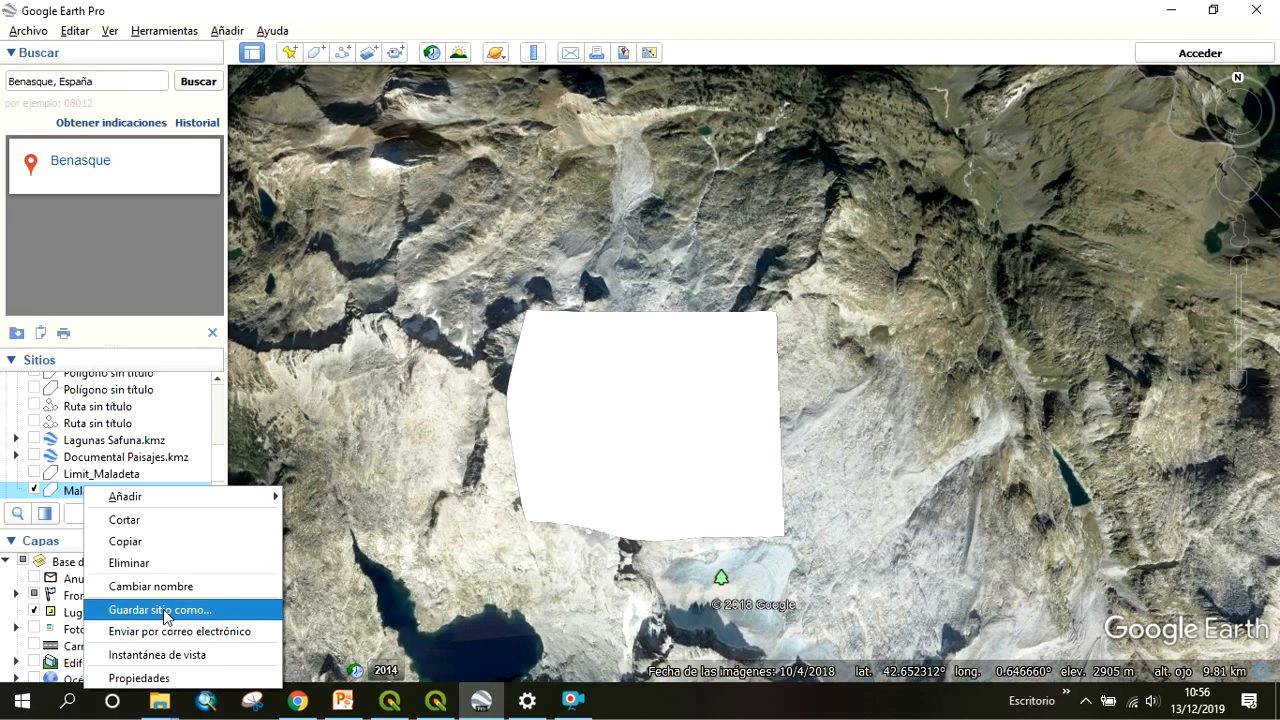
pyautogui.click(160, 610)
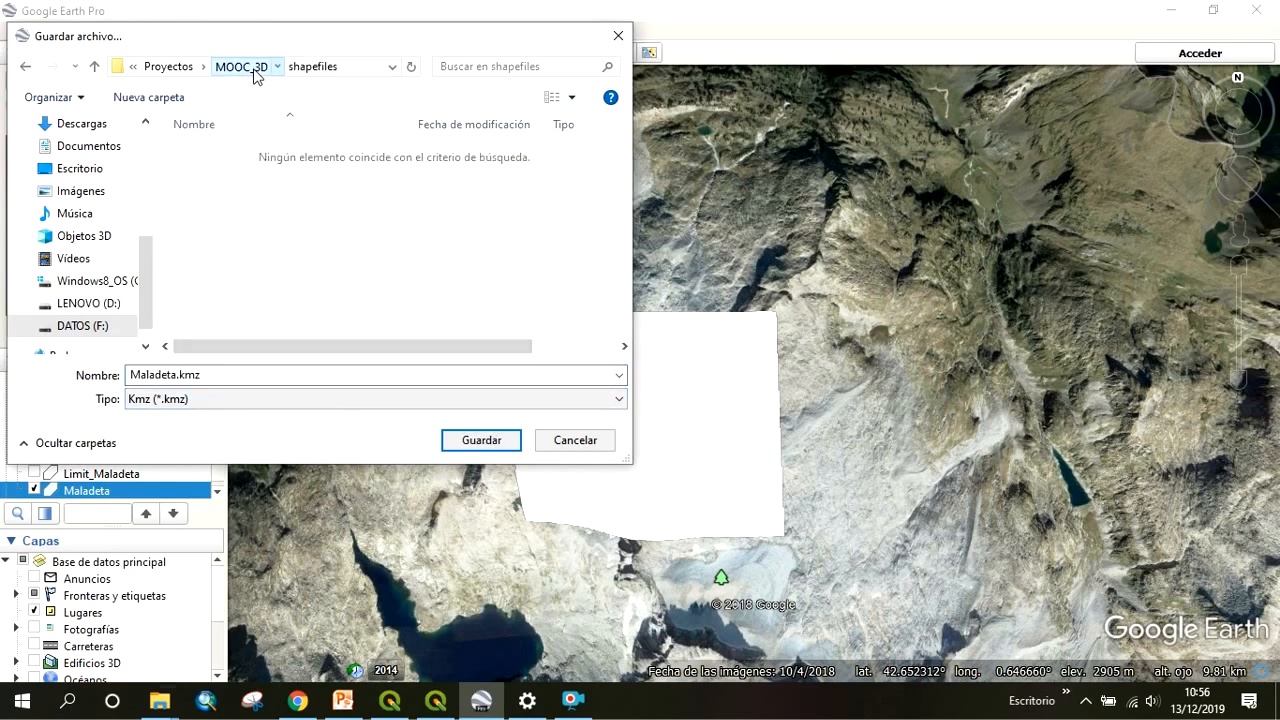
# - Point the save dialog to the MOOC_3D folder with file type Kml (*.kml)
pyautogui.click(240, 66)
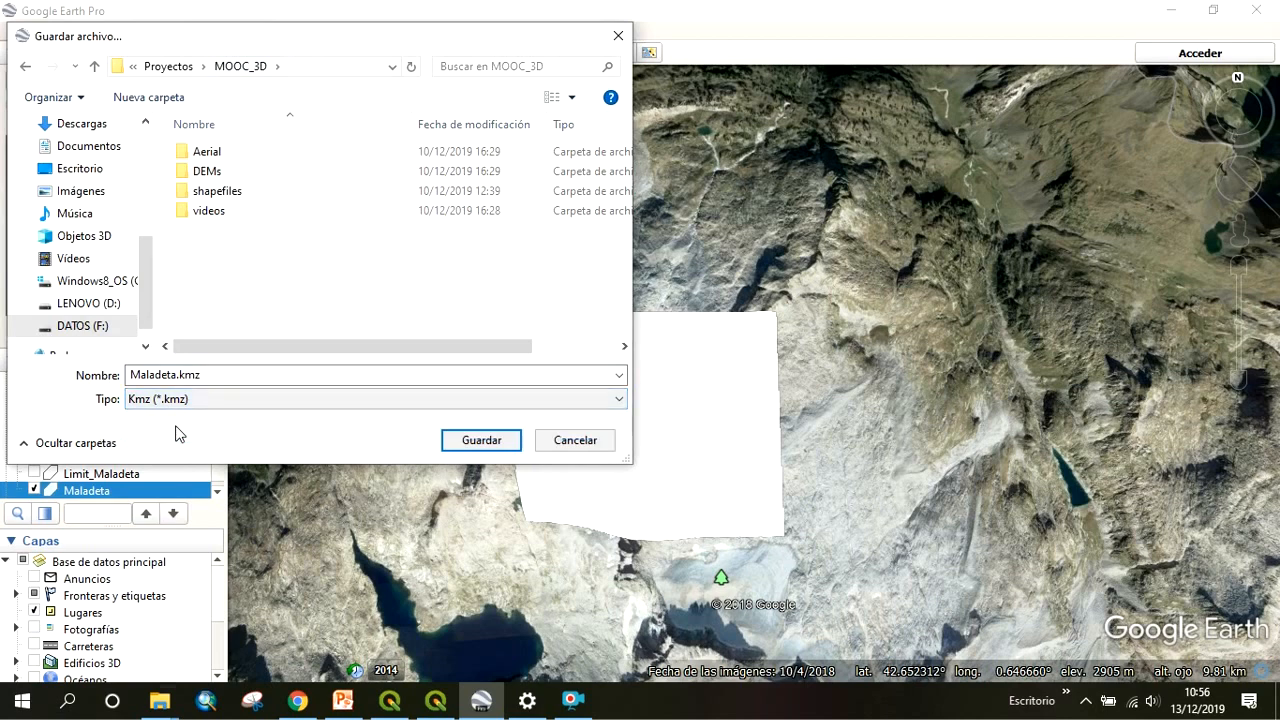
pyautogui.click(376, 400)
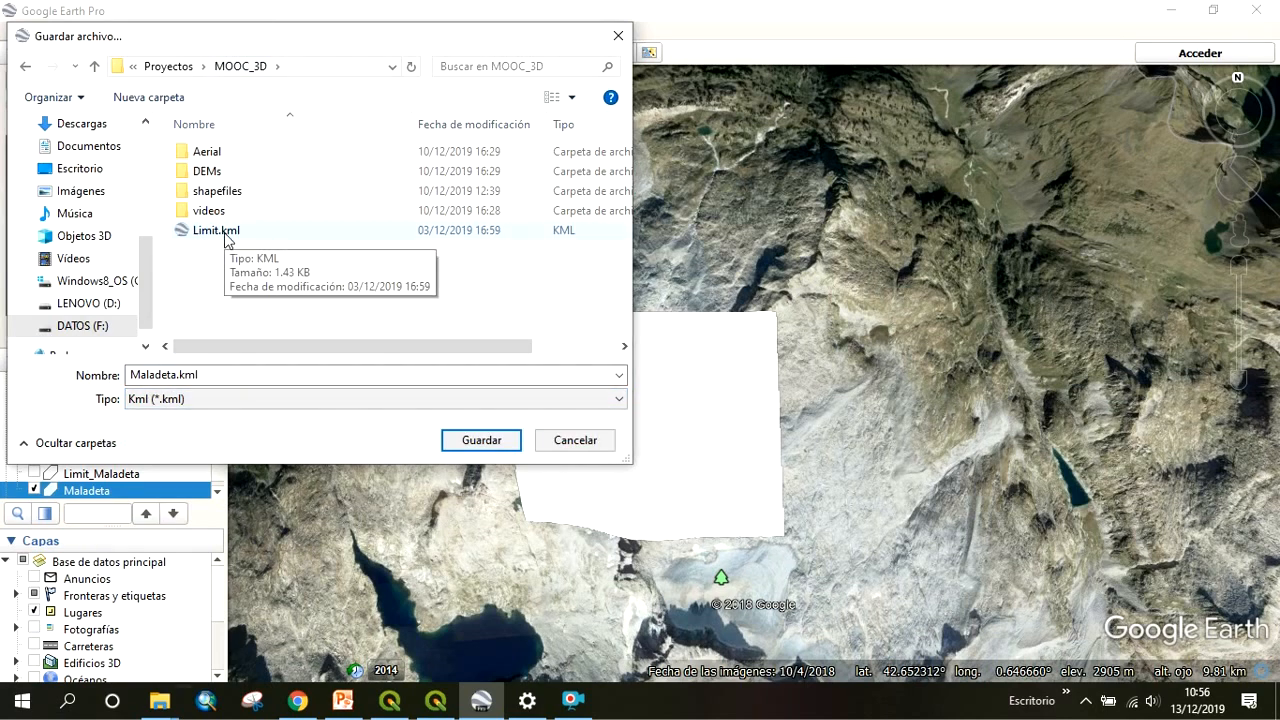
pyautogui.moveTo(208, 242)
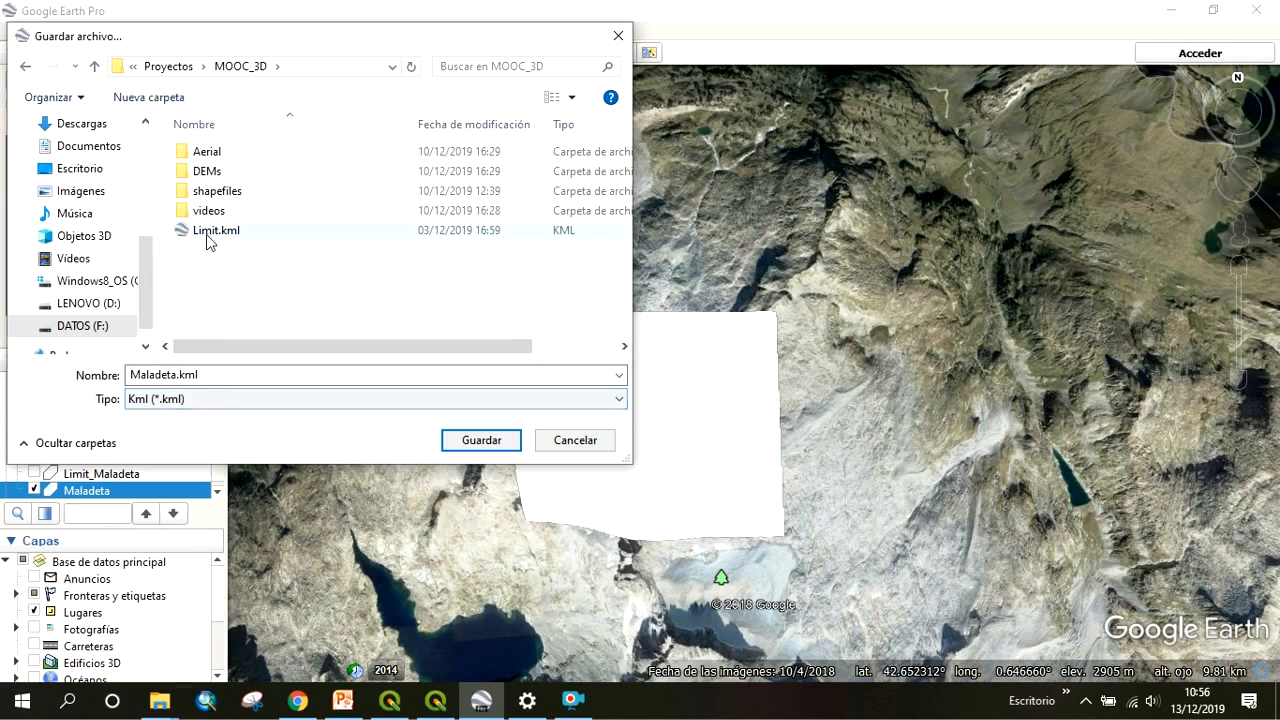